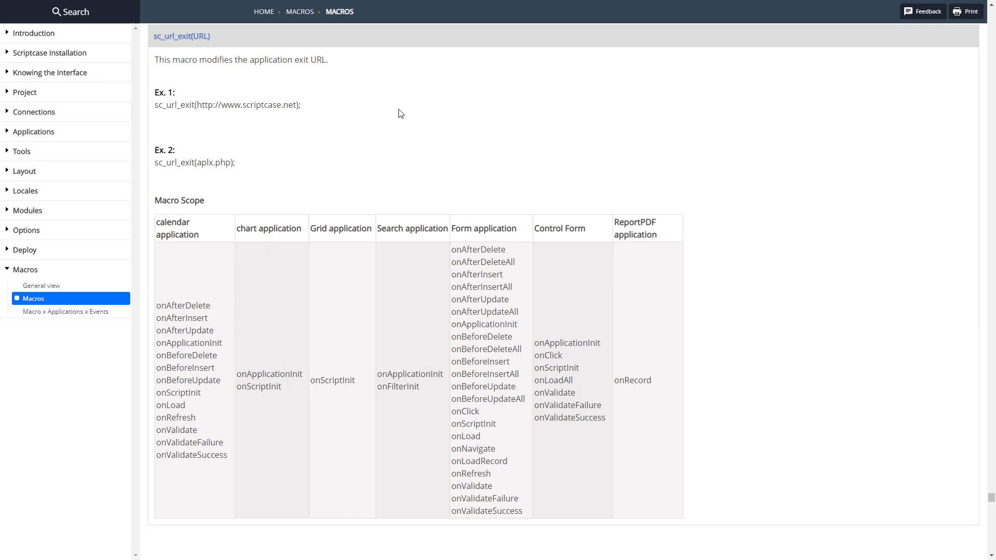
- Select the sc_url_exit(URL) macro's example call on the Macros documentation page
{"action": "double_click", "coordinate": [171, 36]}
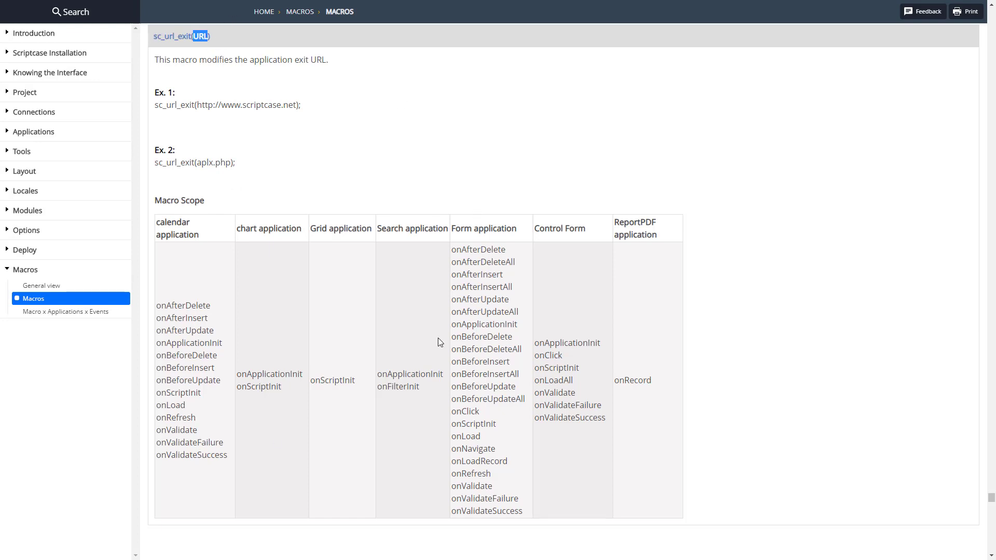
{"action": "mouse_move", "coordinate": [288, 103]}
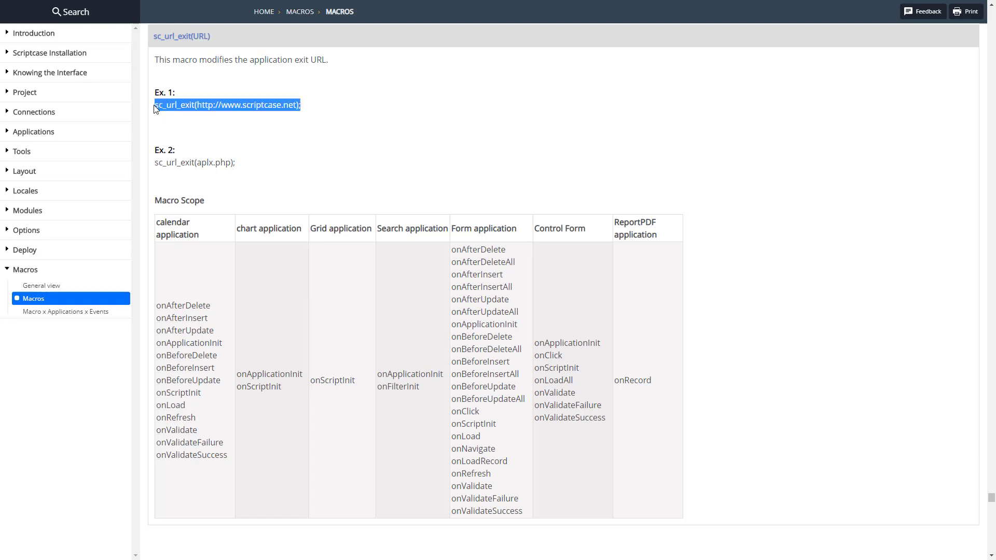
{"action": "mouse_move", "coordinate": [173, 121]}
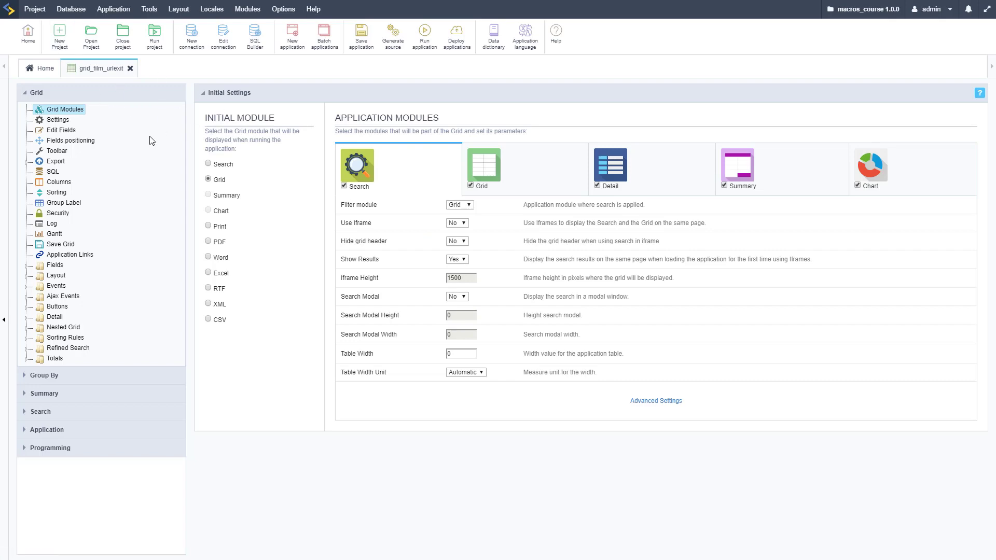
- Run and exit the film grid, then reach its onScriptInit event code under Events
{"action": "left_click", "coordinate": [393, 36]}
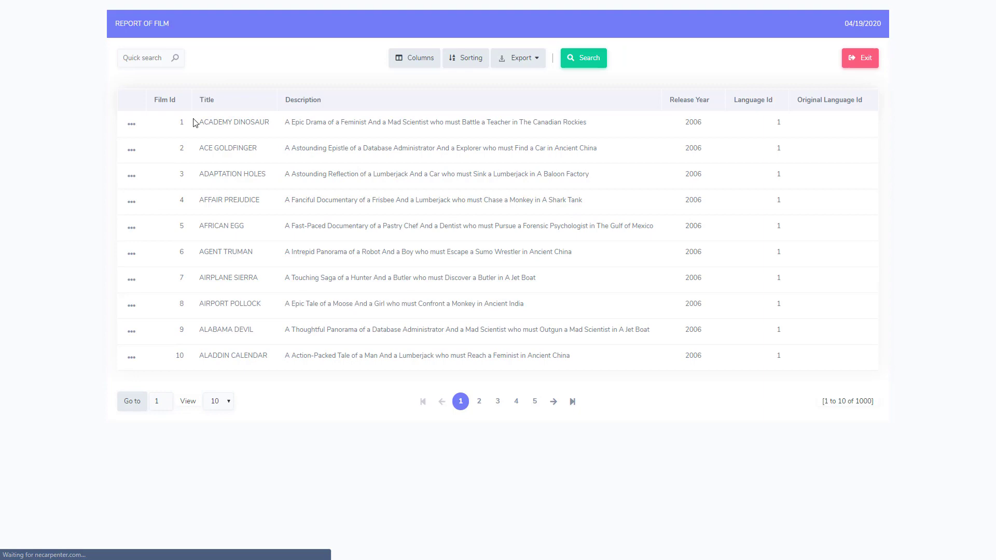
{"action": "mouse_move", "coordinate": [859, 58]}
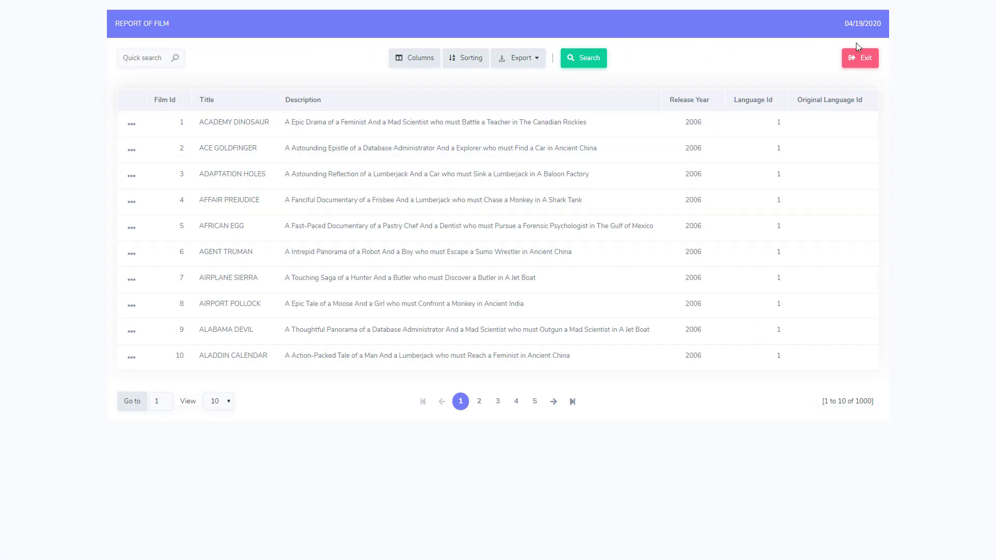
{"action": "left_click", "coordinate": [859, 58]}
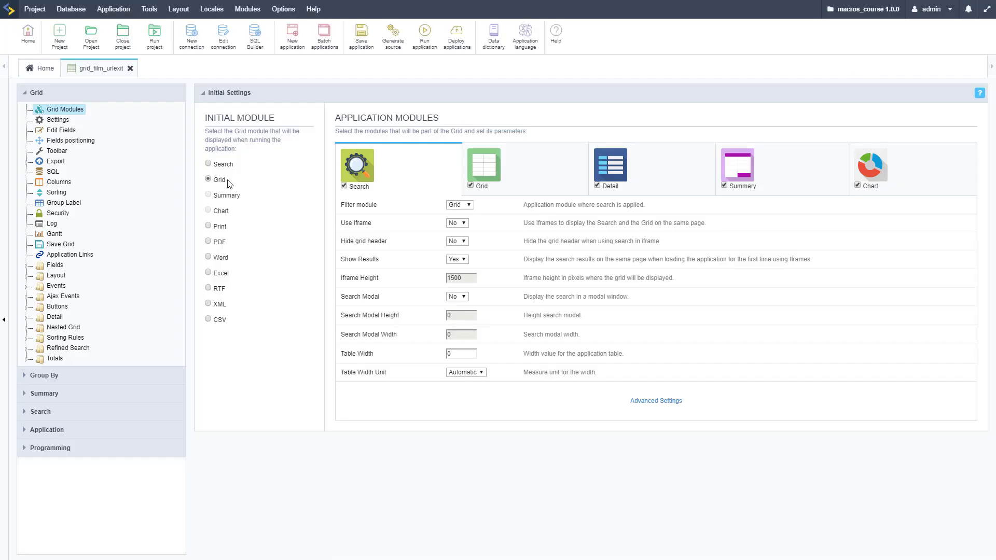
{"action": "mouse_move", "coordinate": [50, 279]}
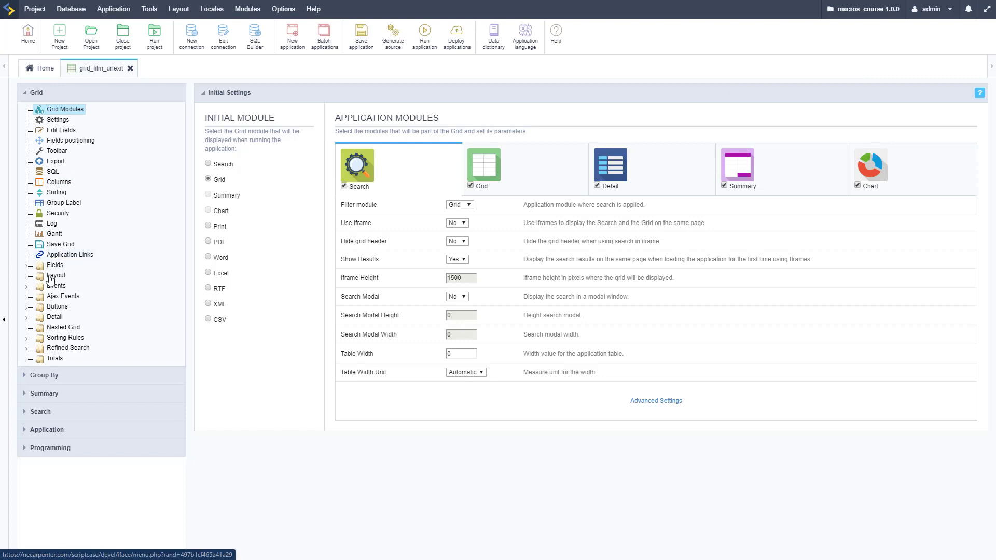
{"action": "left_click", "coordinate": [56, 286]}
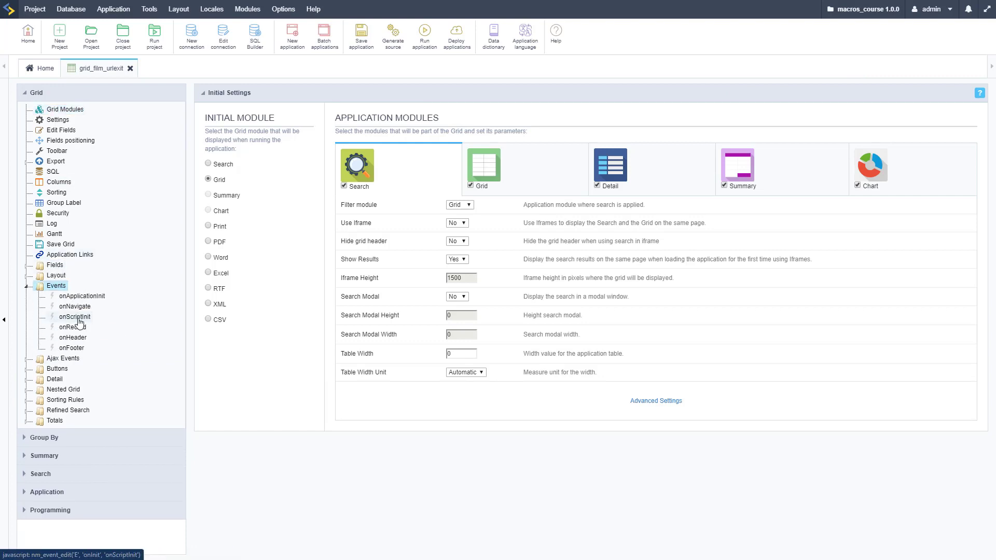
{"action": "left_click", "coordinate": [75, 317]}
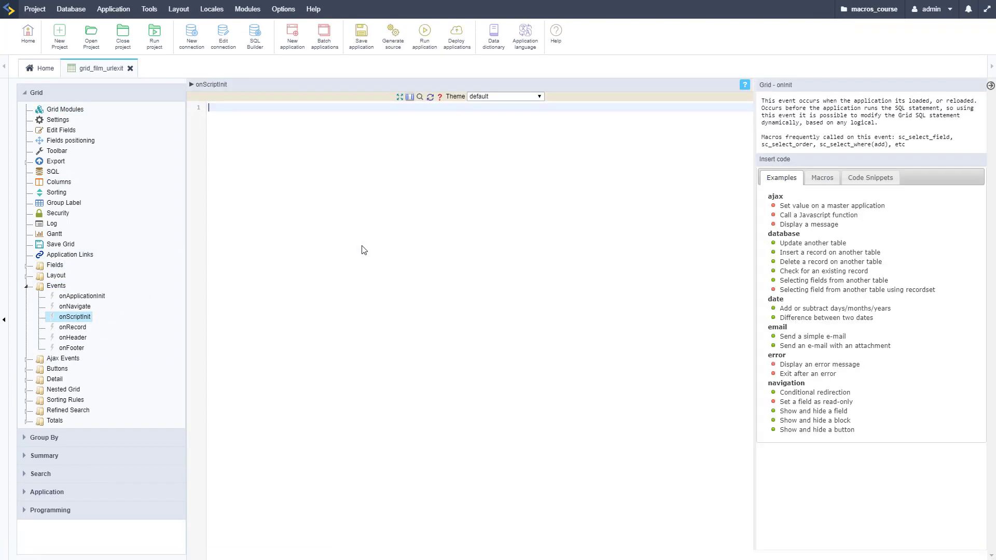
{"action": "type", "text": "sc_url_exit(http://www.scriptcase.net);"}
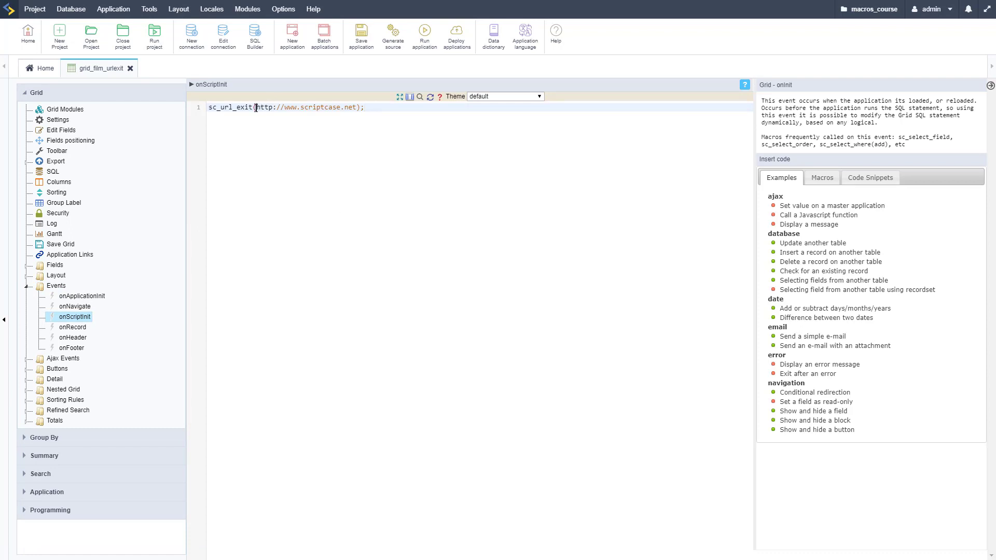
{"action": "type", "text": "\""}
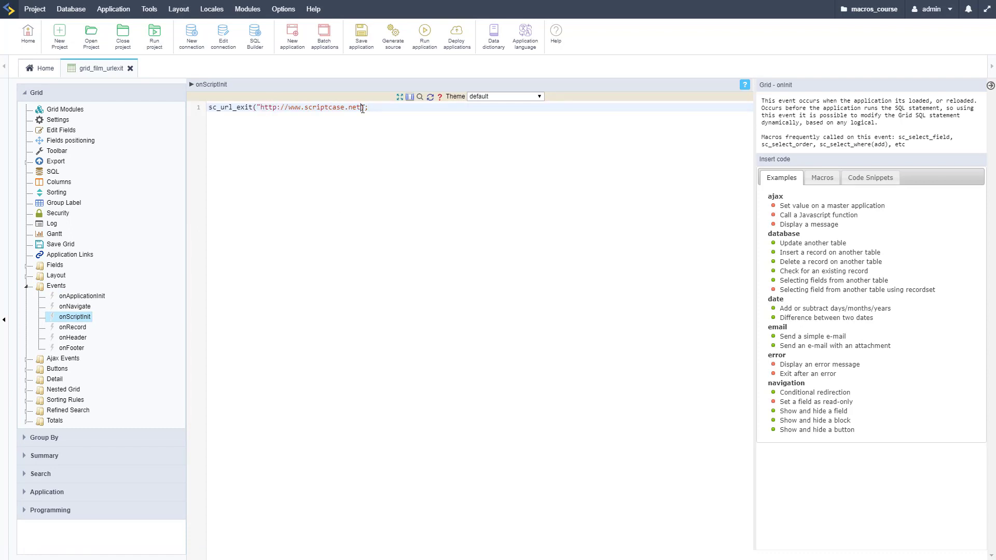
{"action": "mouse_move", "coordinate": [425, 35]}
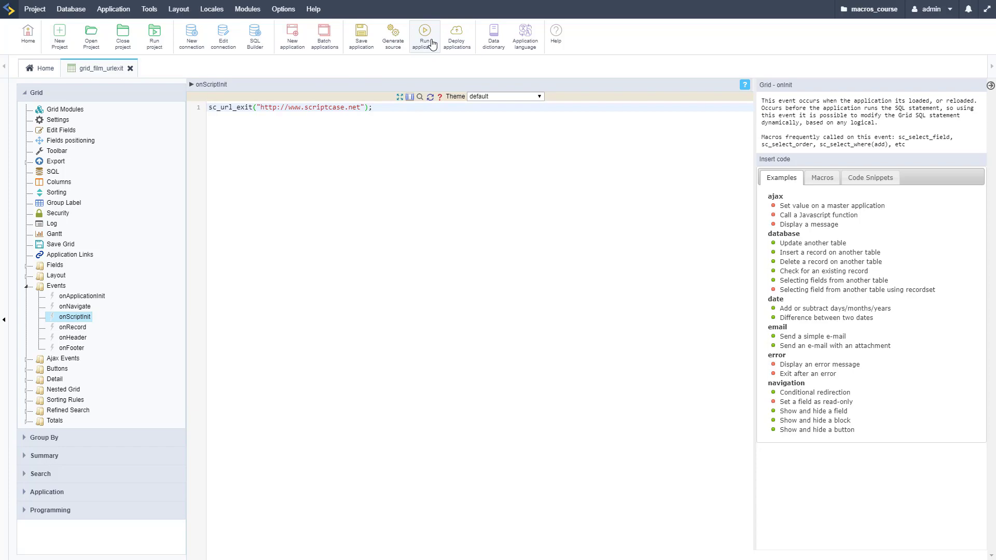
{"action": "left_click", "coordinate": [425, 33]}
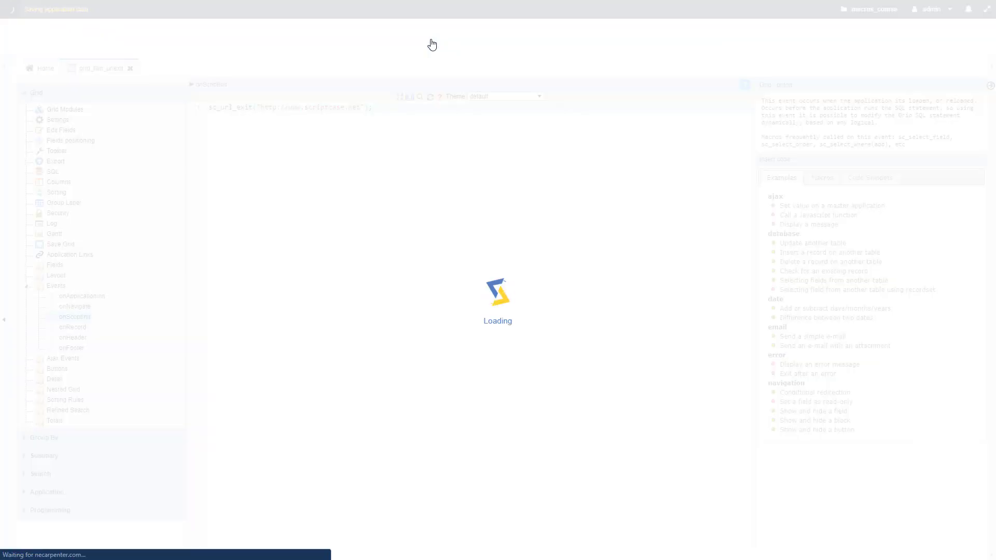